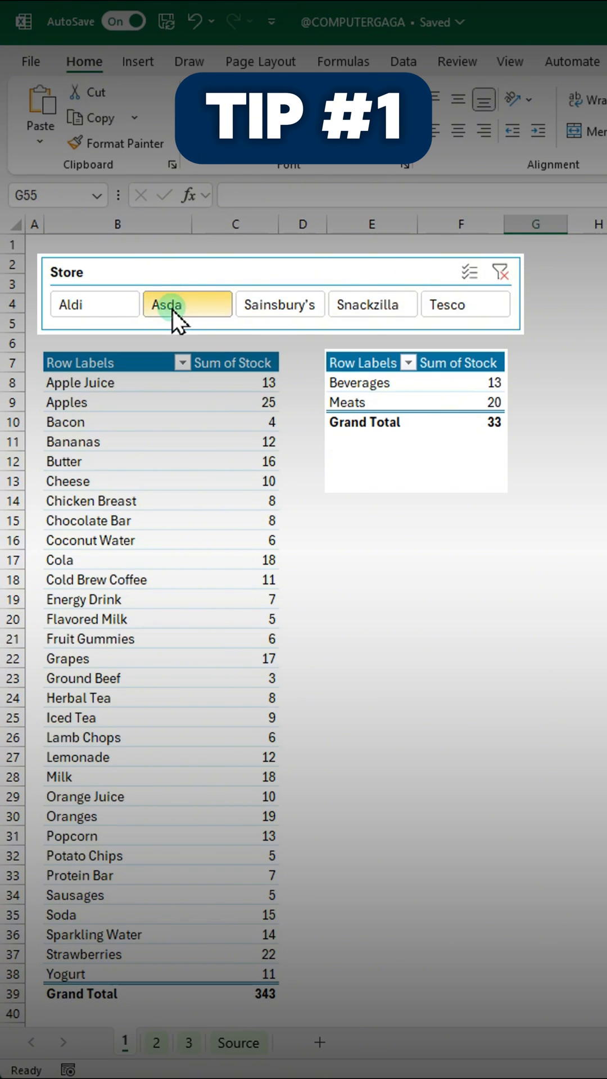
Select Tesco in the Store slicer so only the category pivot shows 110 in stock
click(464, 305)
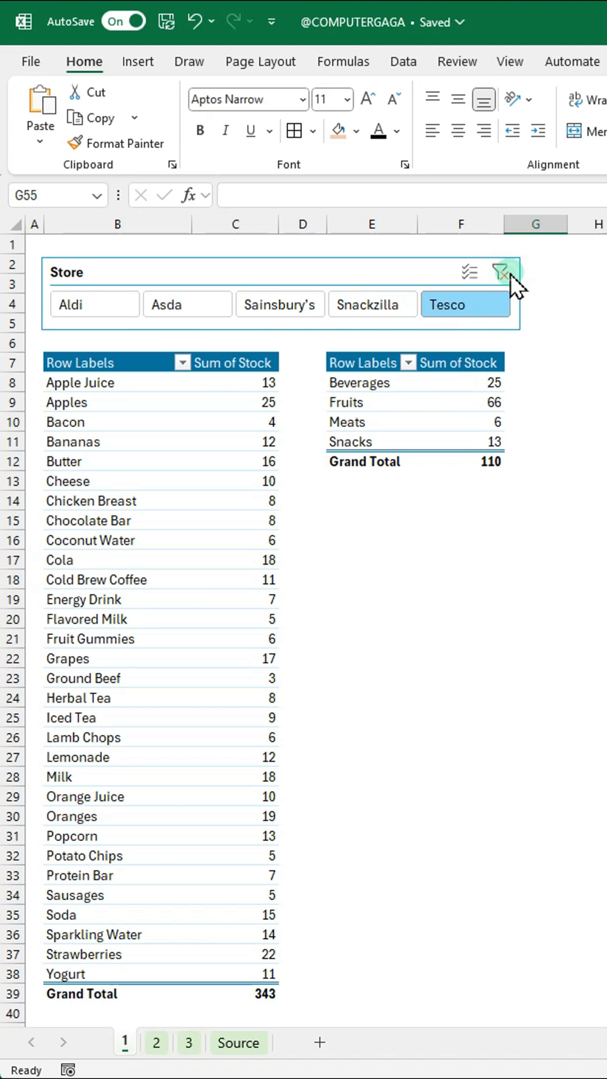
Clear the Store filter and add ProductPivot to the slicer's Report Connections alongside CatPivot
click(502, 272)
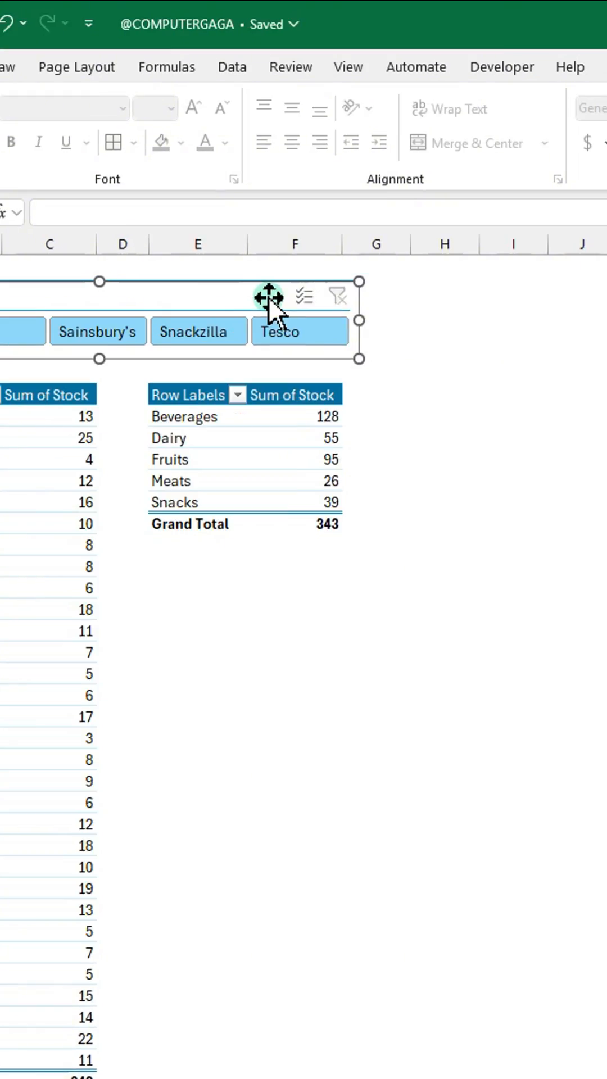
click(281, 88)
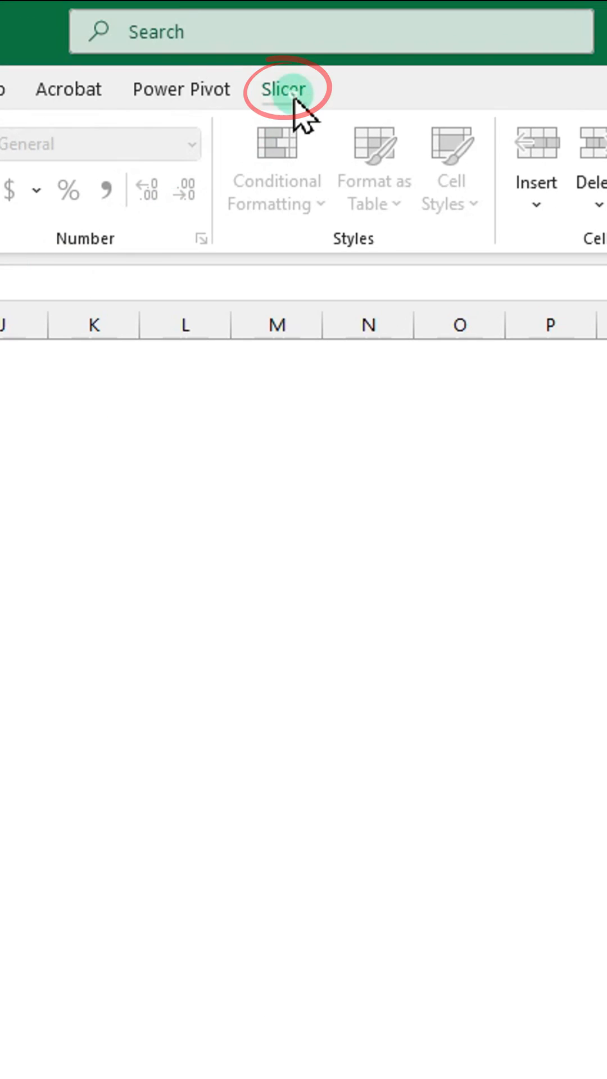
click(282, 90)
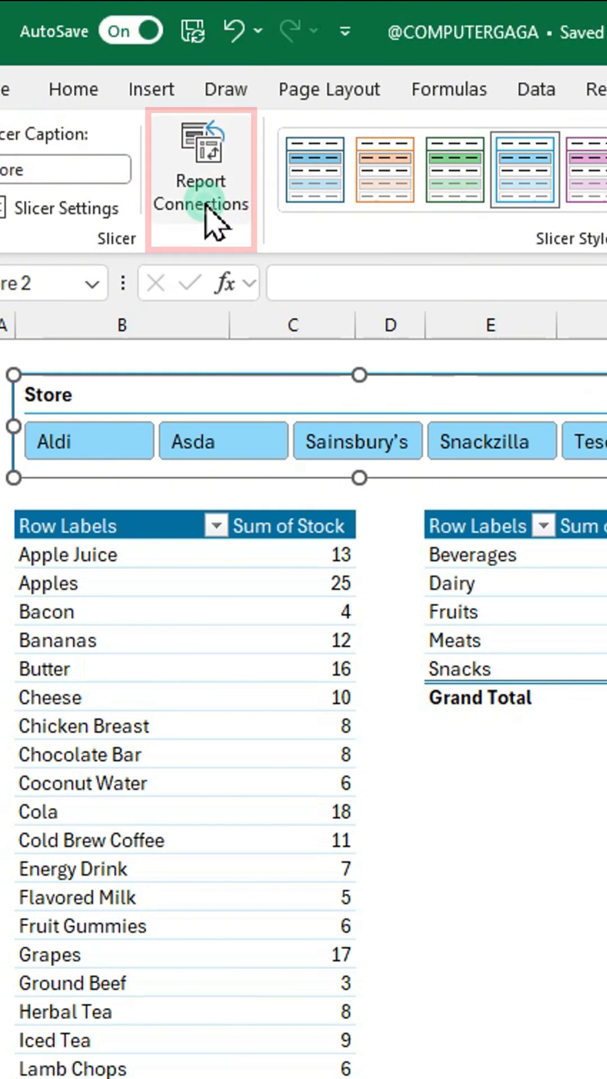
click(200, 180)
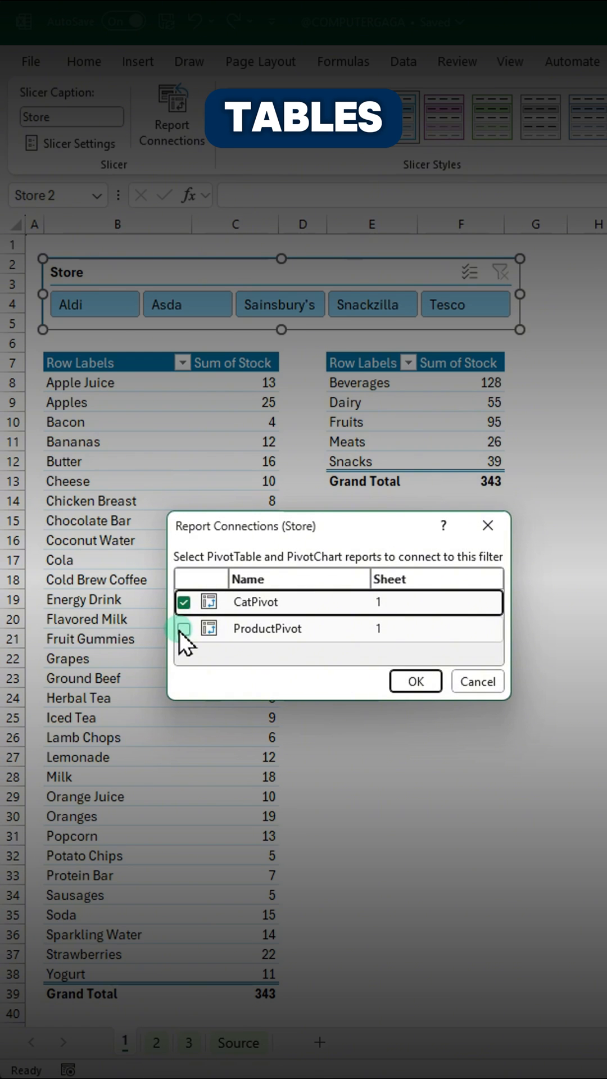
click(184, 628)
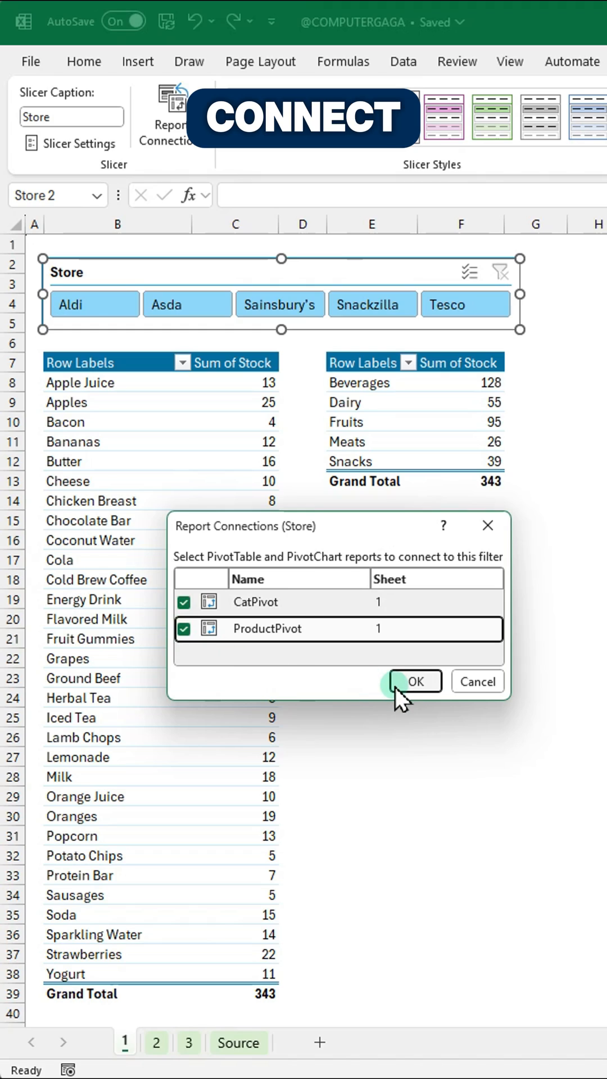
click(414, 681)
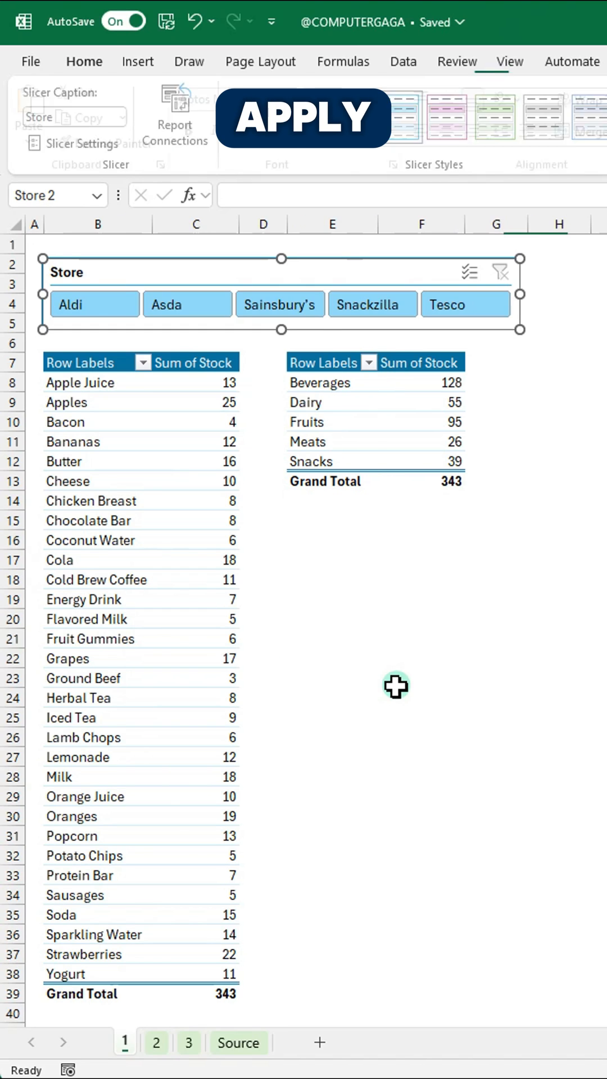
Filter both linked pivots to Aldi, then Tesco (110 each), and move to sheet 2
click(94, 305)
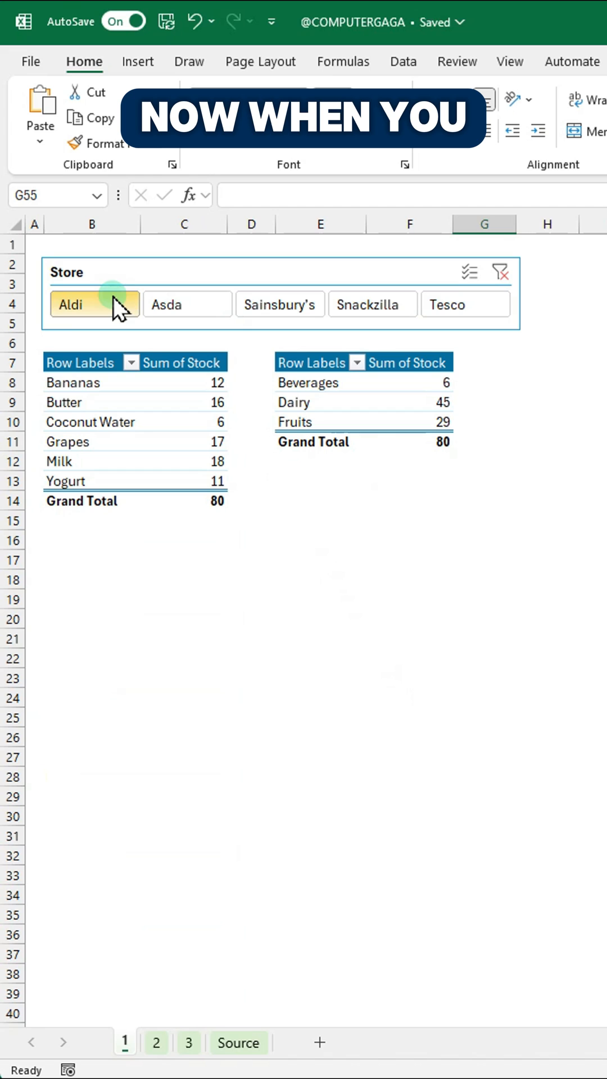
click(279, 303)
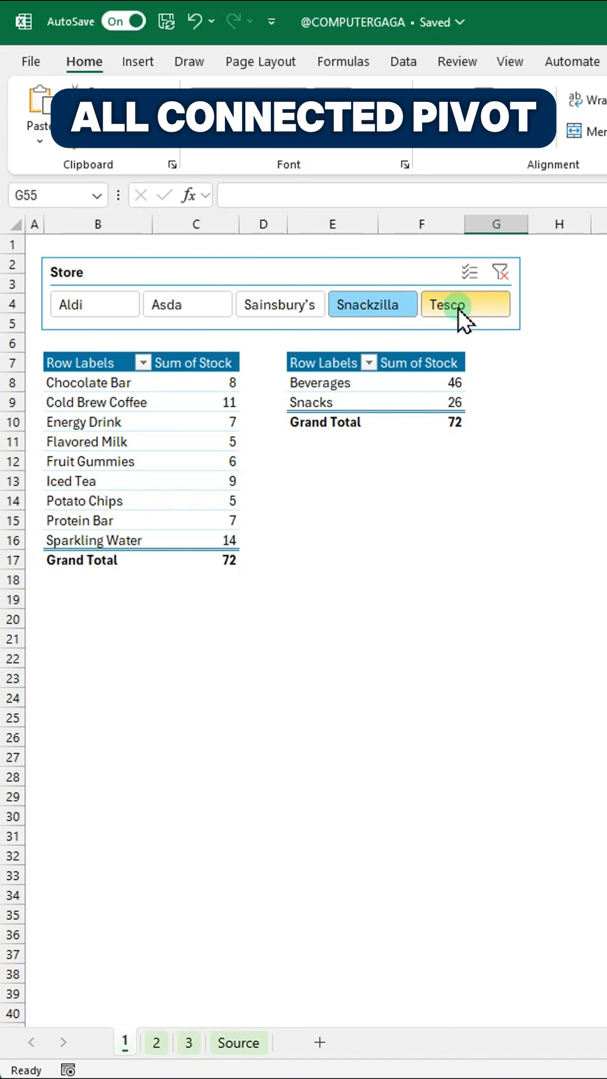
click(464, 305)
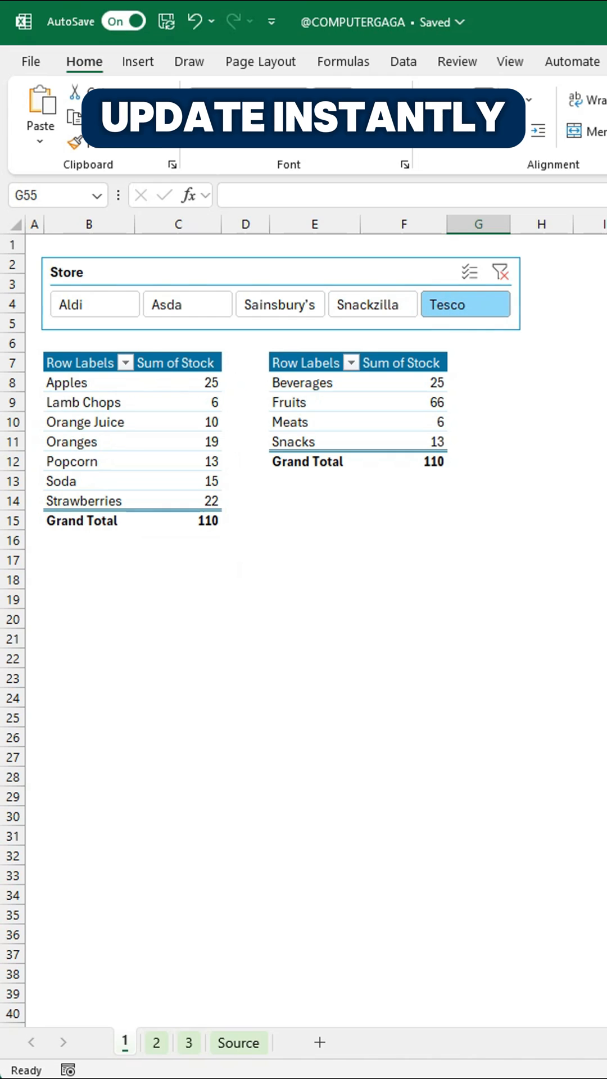
click(156, 1040)
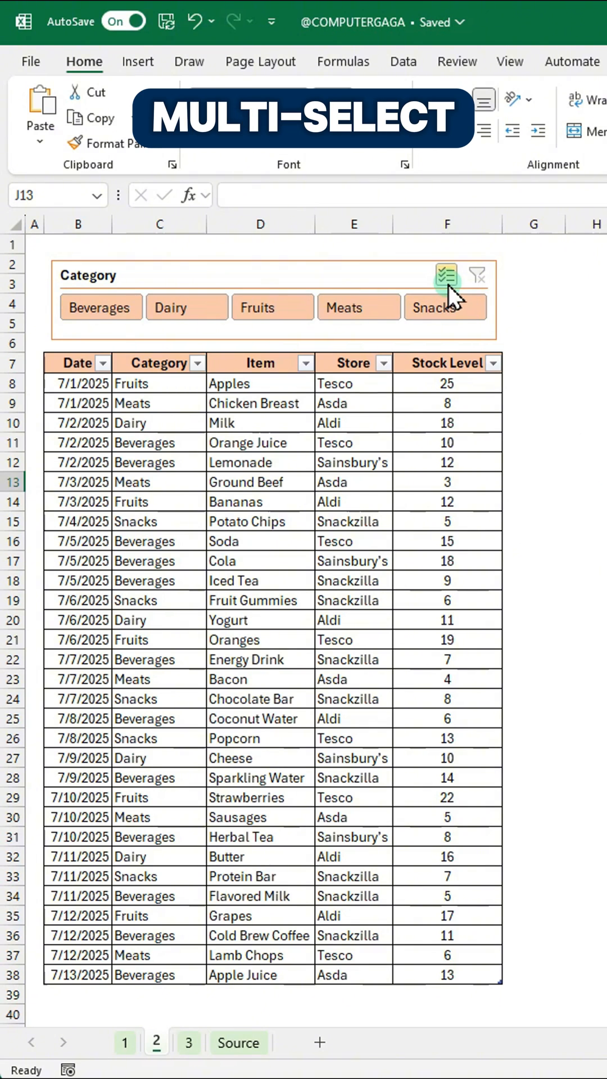
With Multi-Select on, drop Meats and Dairy from the Category slicer, then clear the filter
click(446, 276)
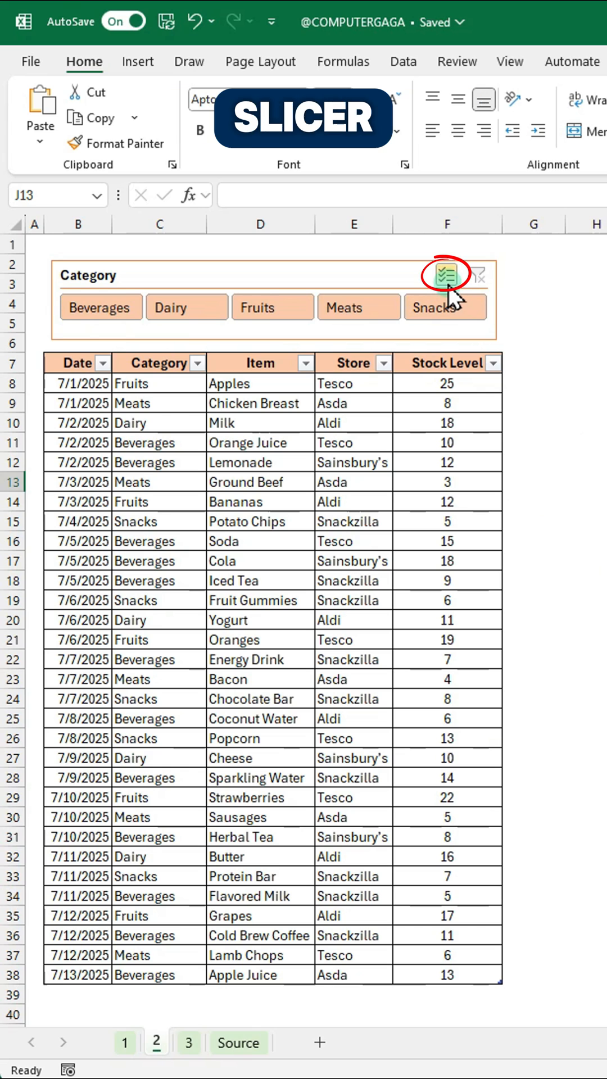
click(357, 308)
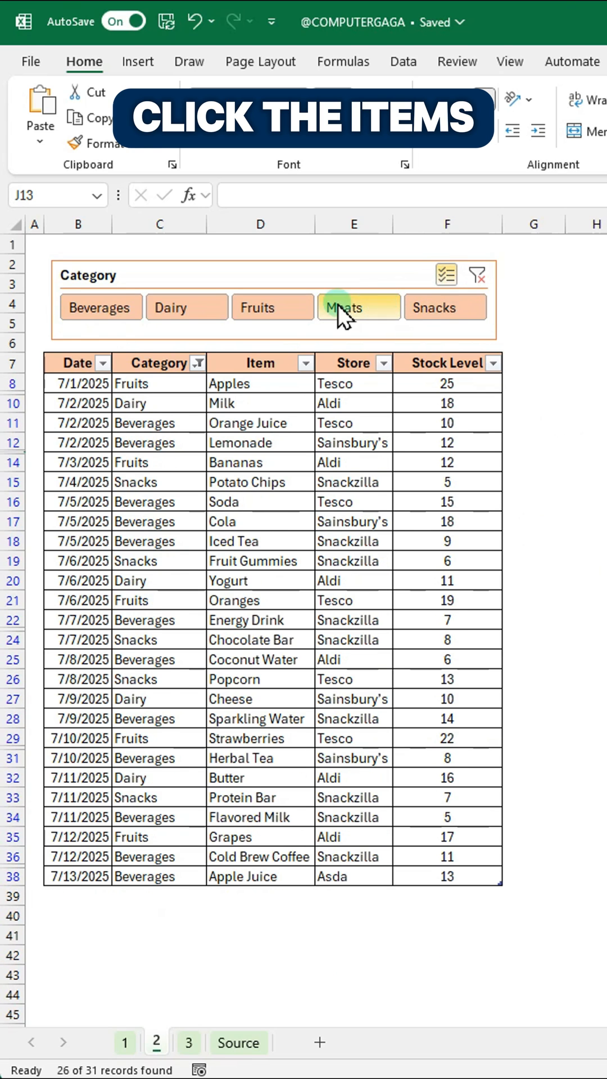
click(187, 307)
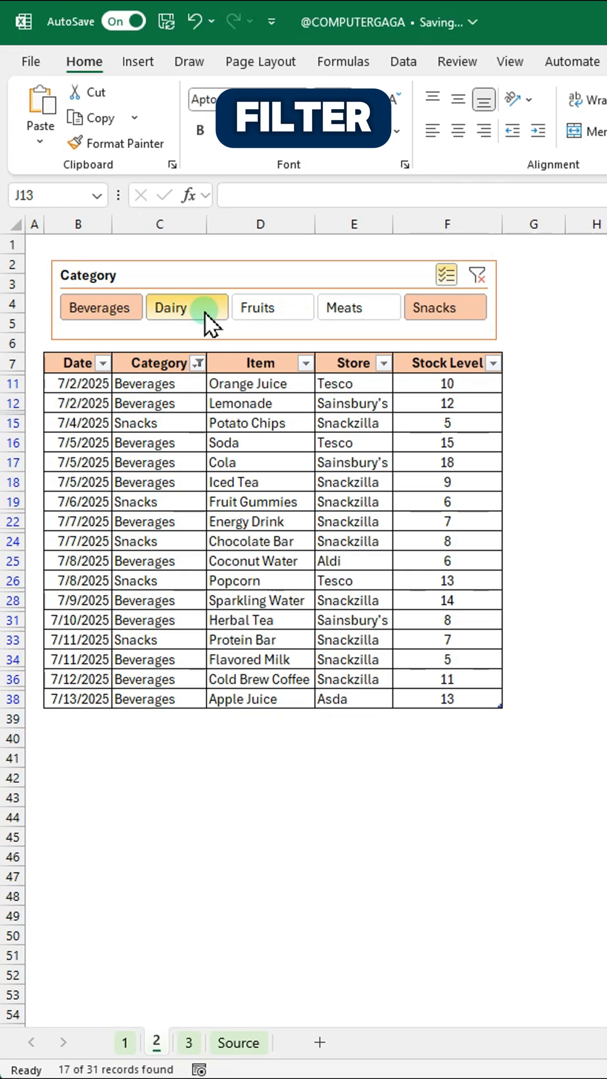
mouse_move(449, 292)
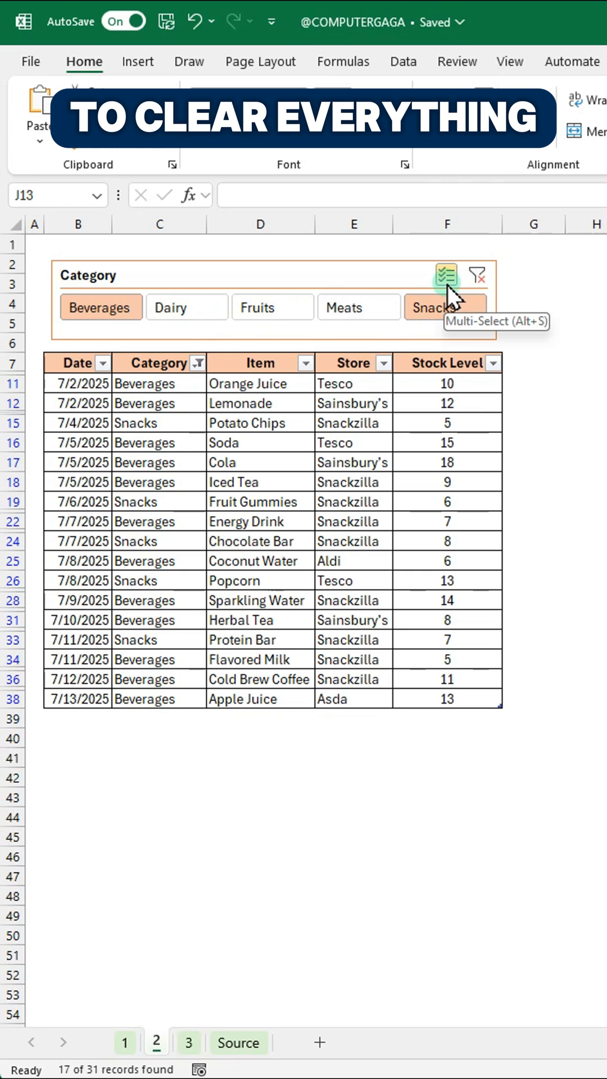
click(475, 275)
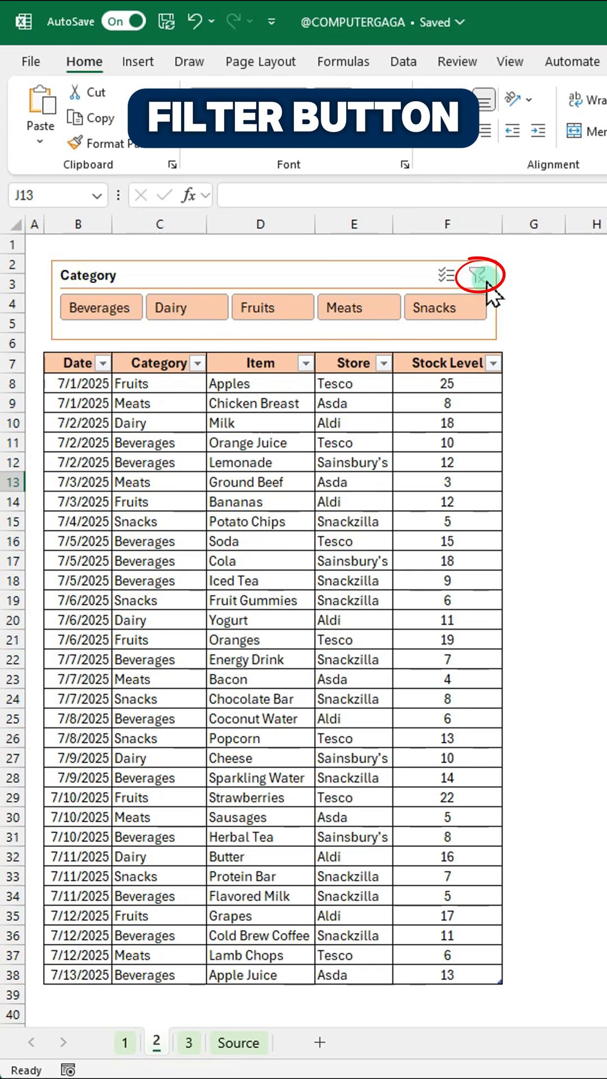
click(476, 275)
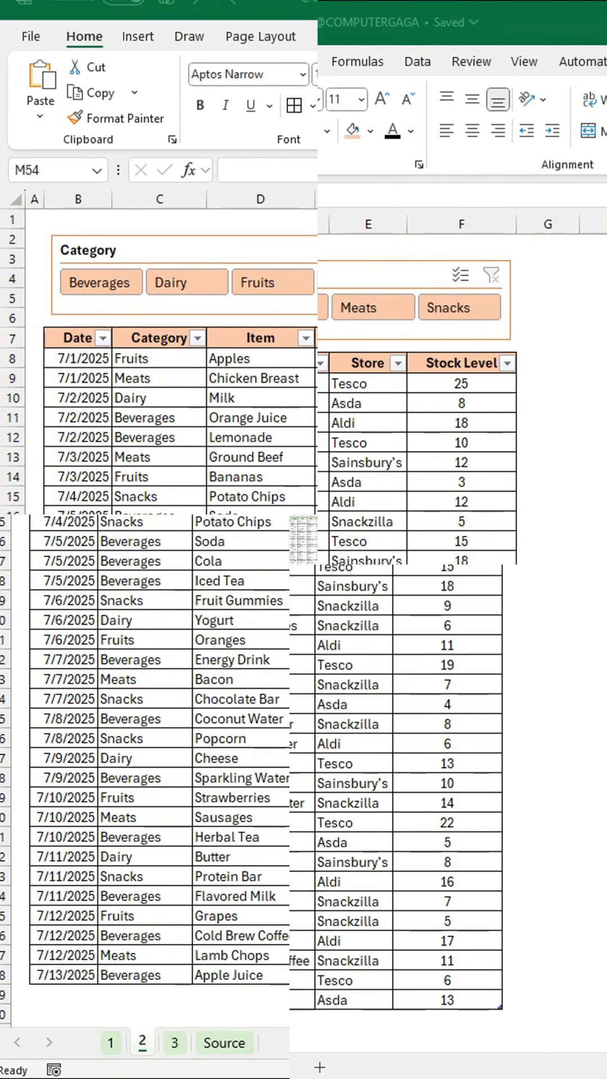
On sheet 3, insert Store and Restock slicers for the stock table via Table Design
click(188, 1041)
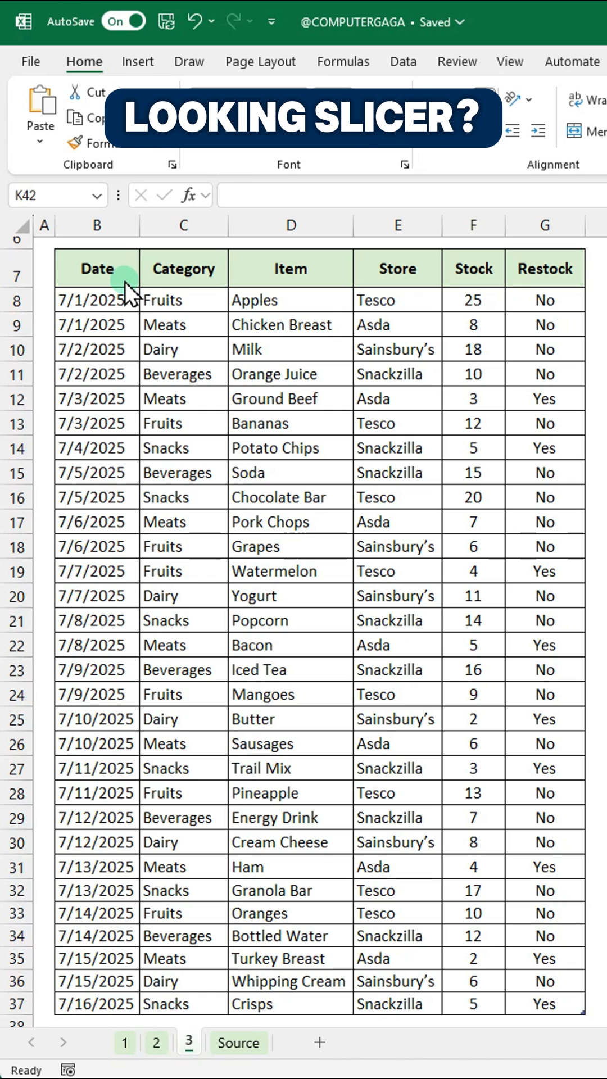
click(97, 267)
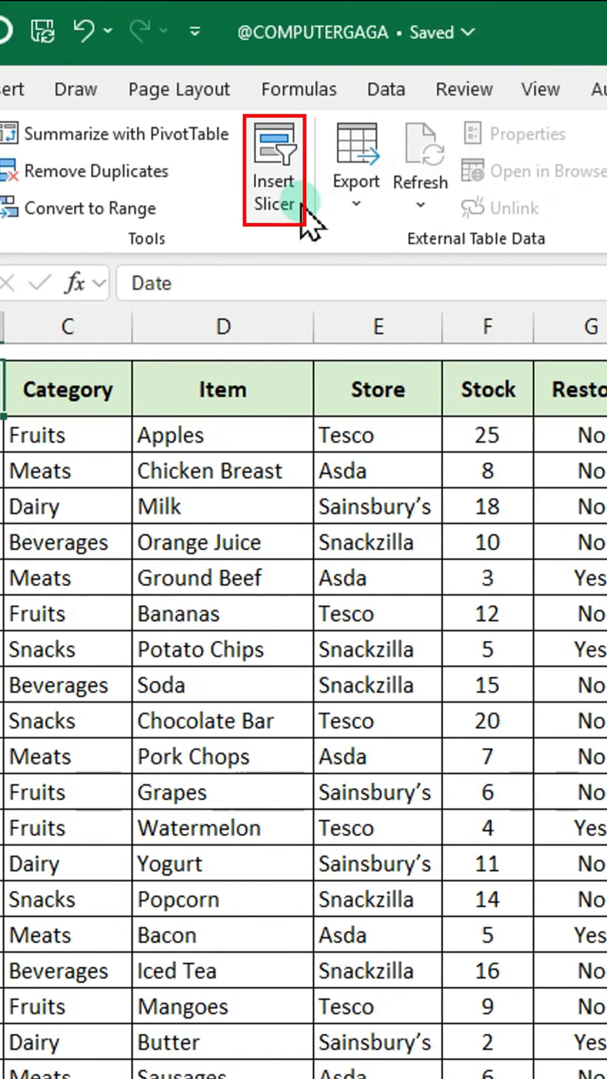
click(273, 157)
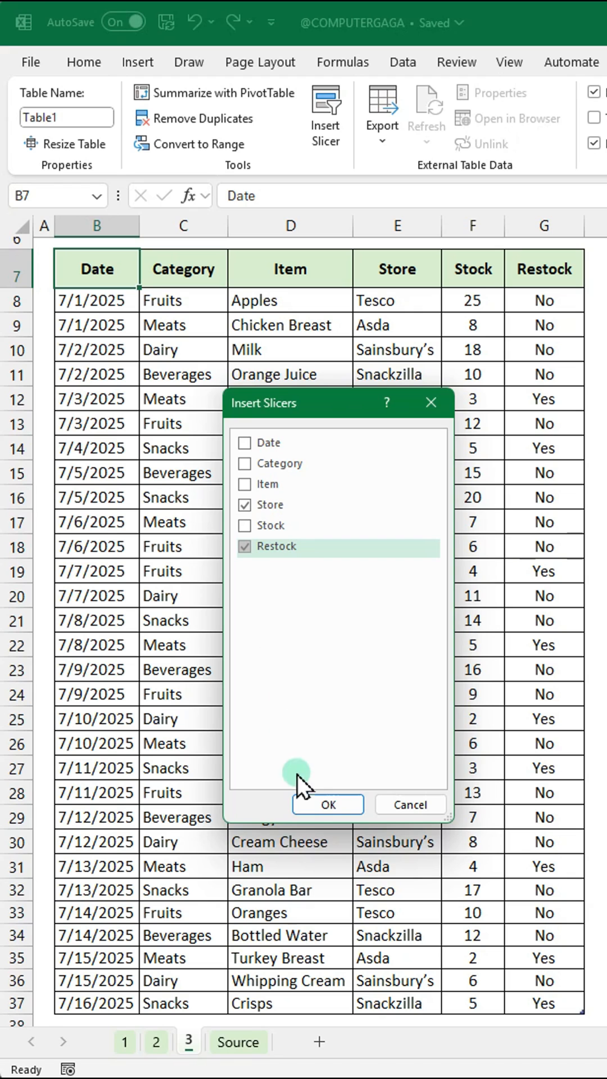
click(327, 804)
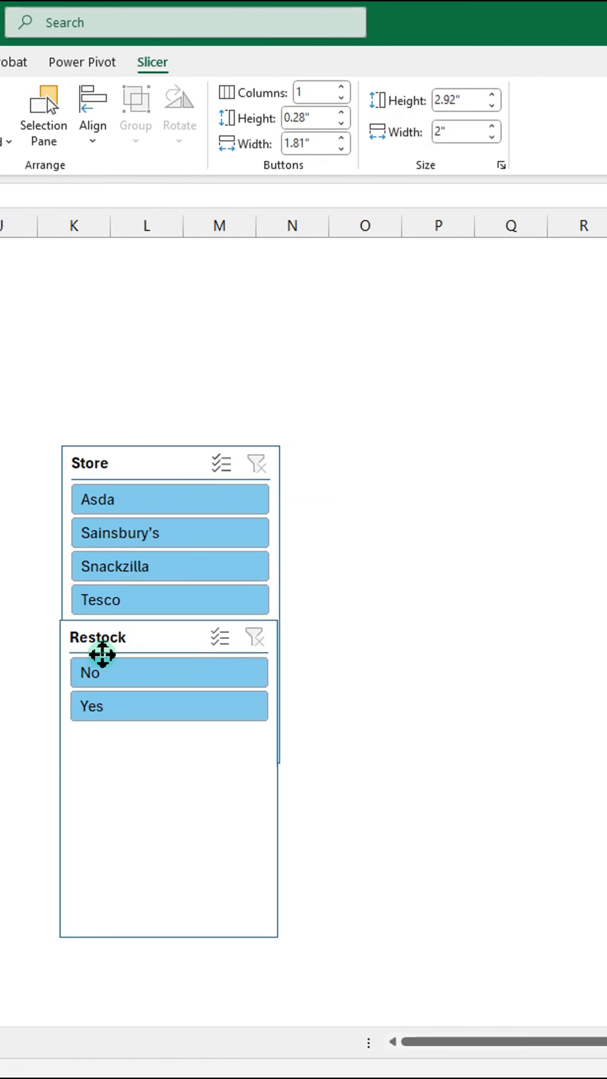